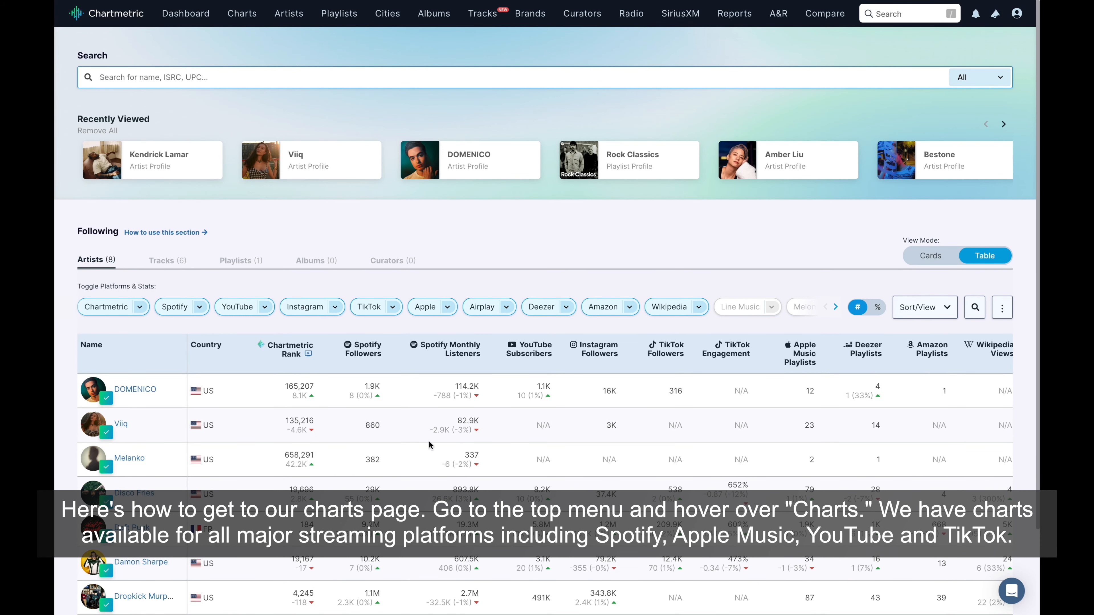
mouse_move(242, 13)
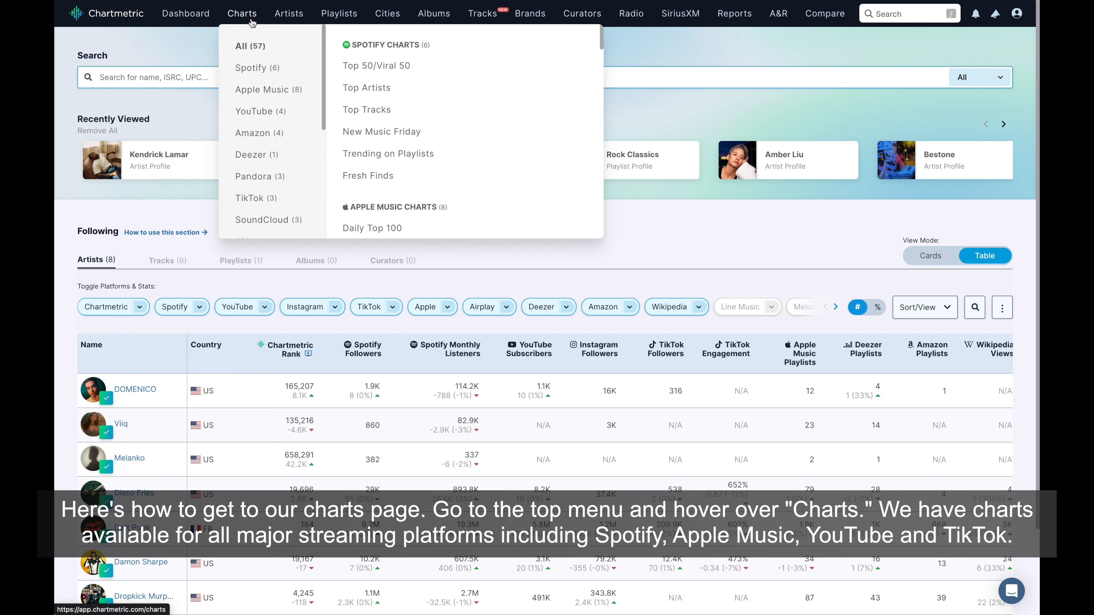
mouse_move(258, 68)
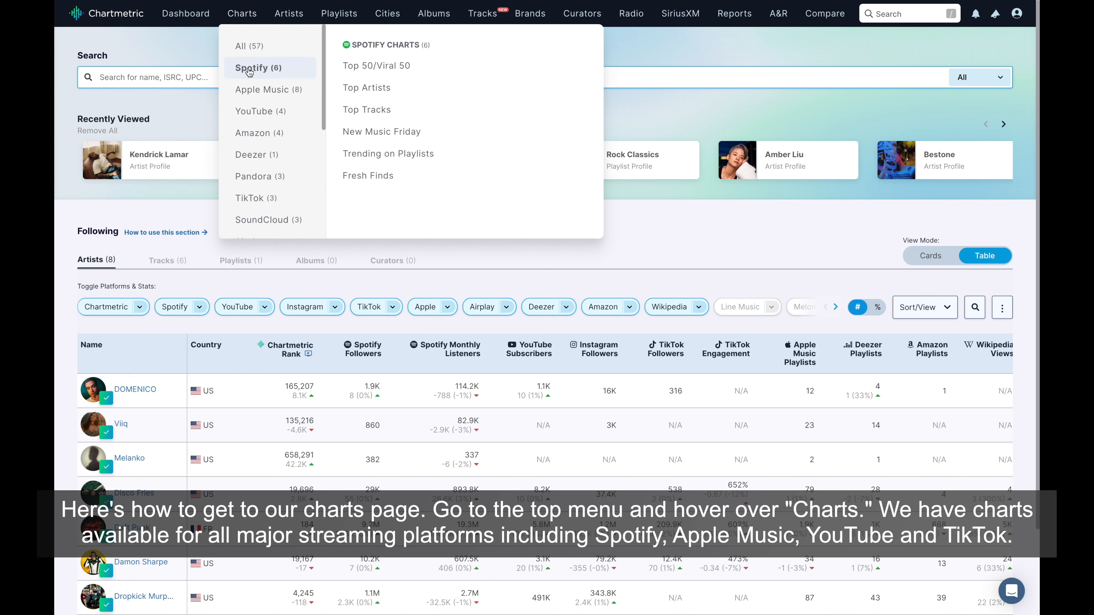
mouse_move(262, 111)
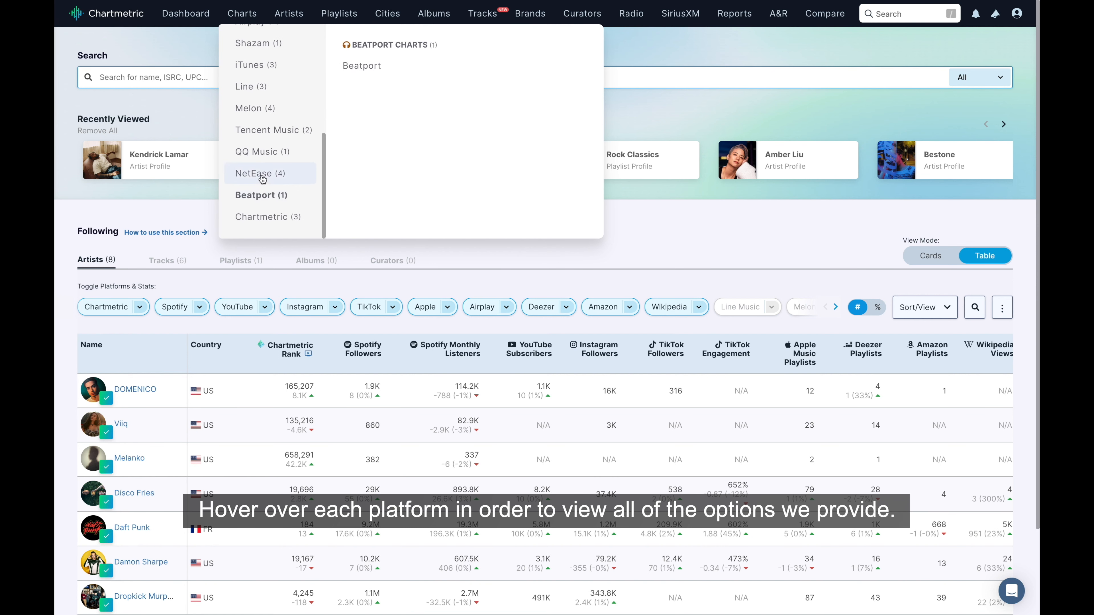
mouse_move(273, 130)
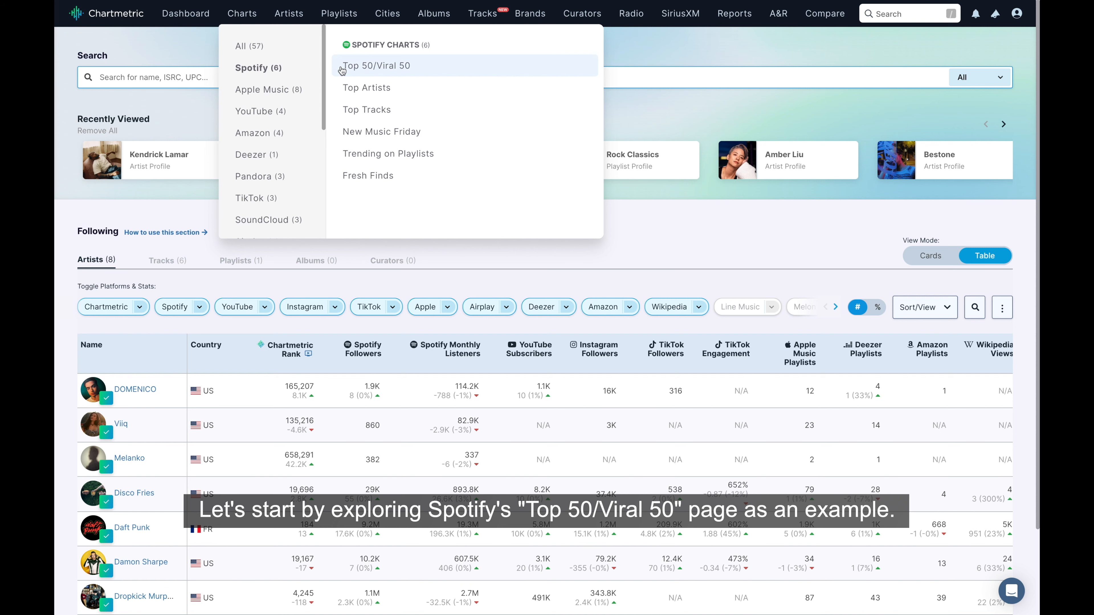
Step: Open the Spotify Top 50/Viral 50 page and browse the country and date choices, keeping Global, Feb 27, 2023
click(376, 65)
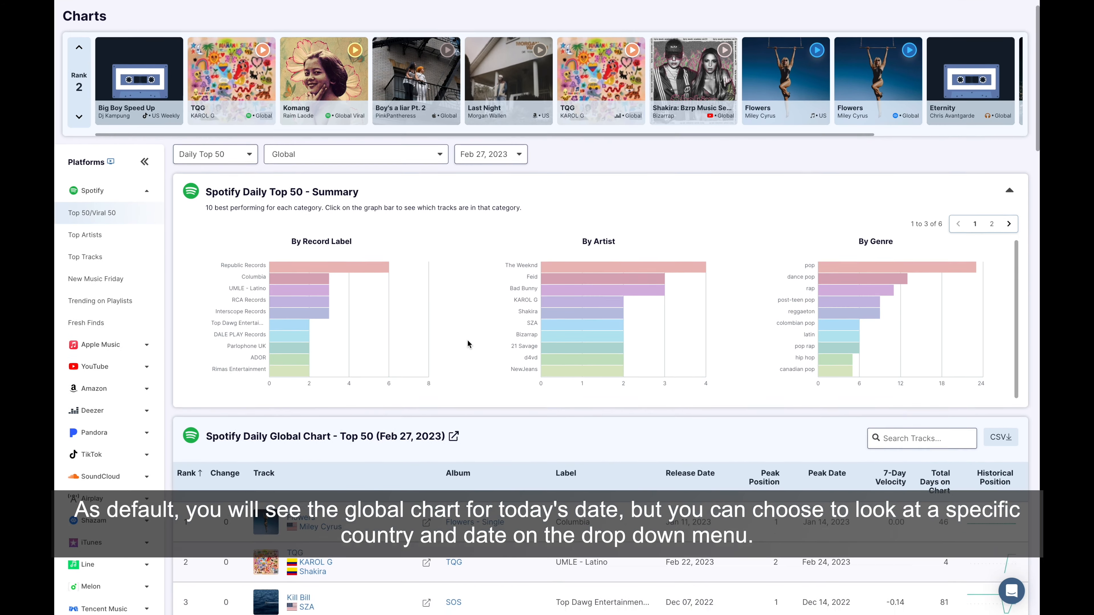
scroll(down, 3)
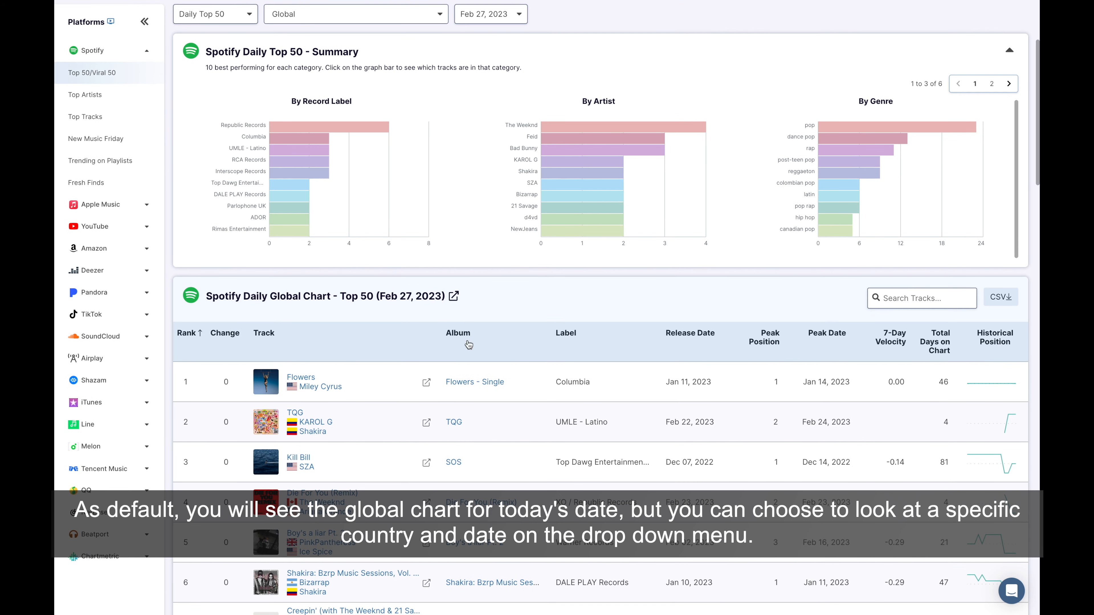
click(355, 14)
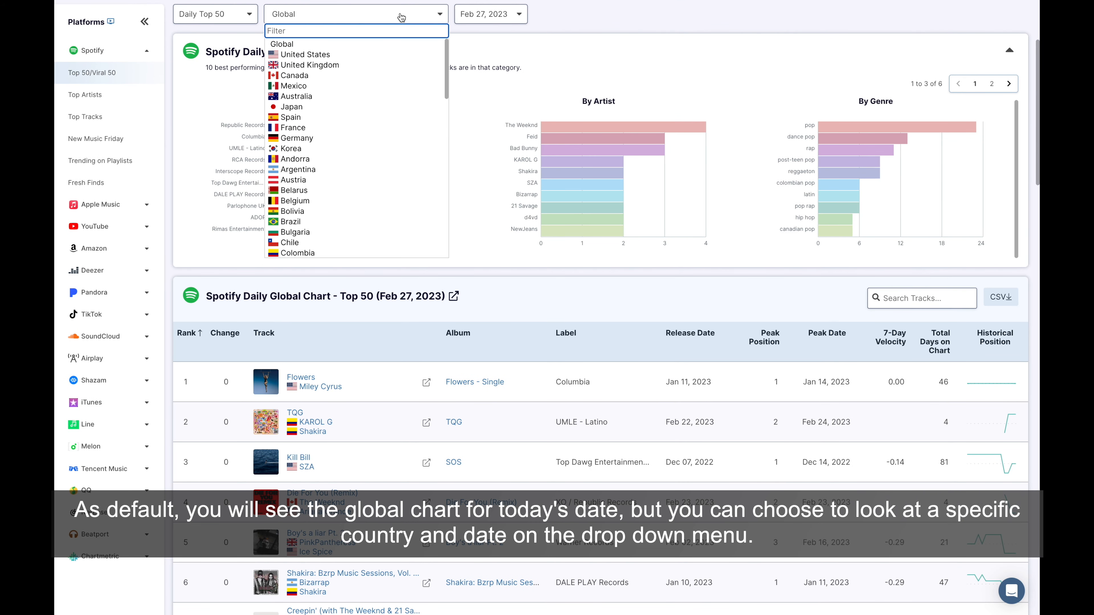
click(489, 13)
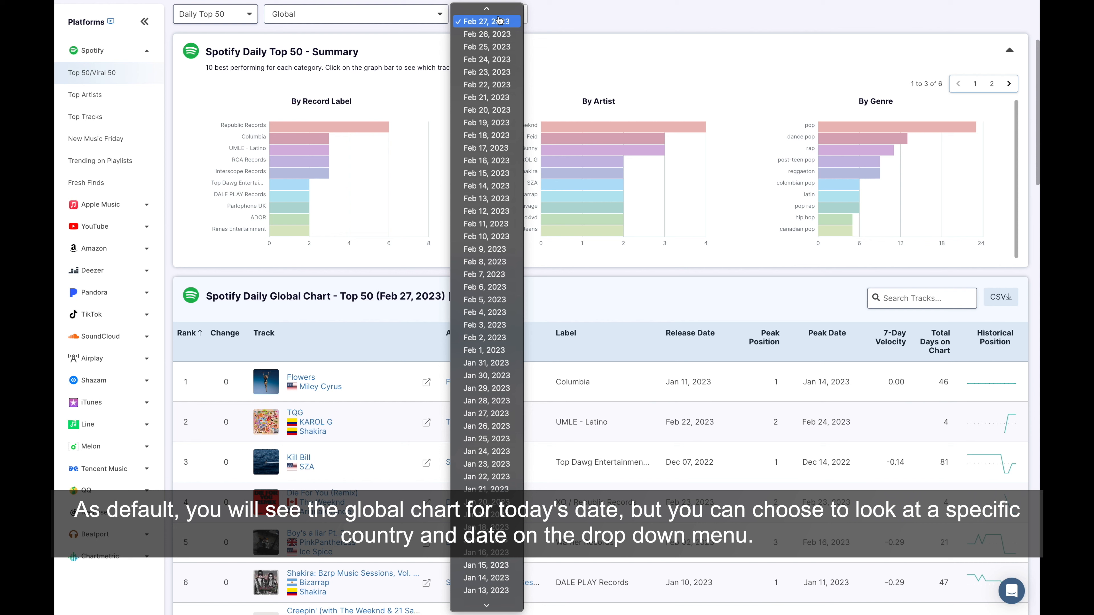
click(487, 21)
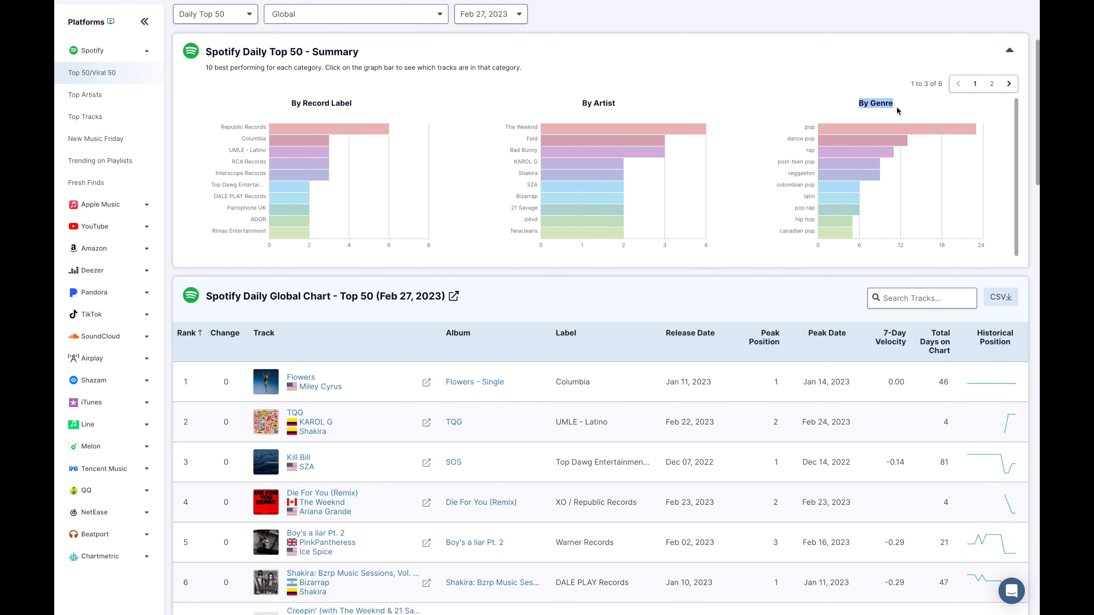
Step: Show the second summary page with artist country, track age and time on chart
click(1008, 84)
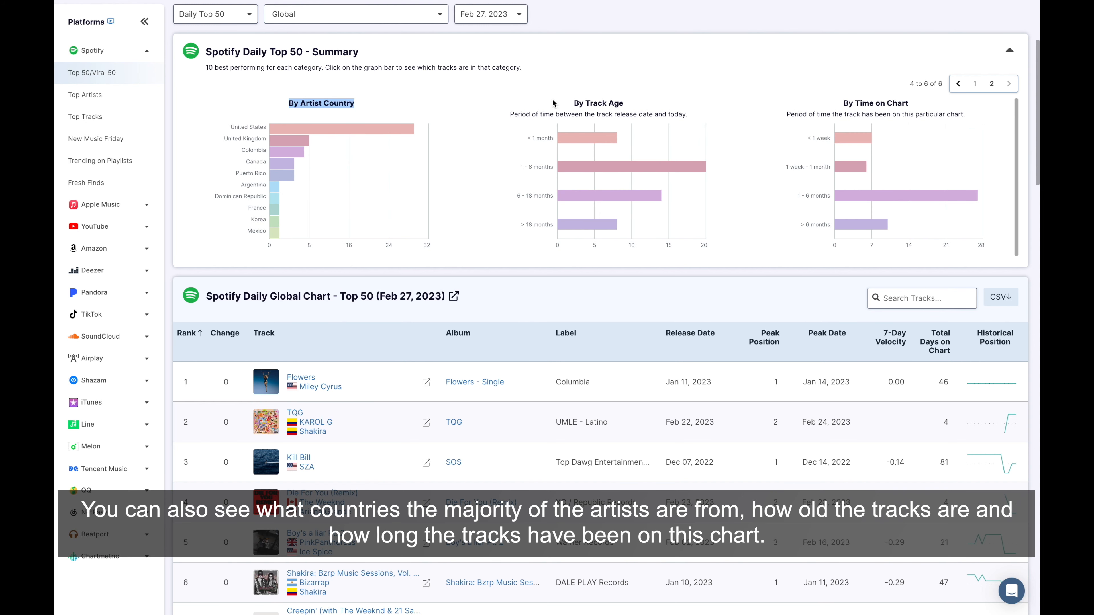
mouse_move(597, 103)
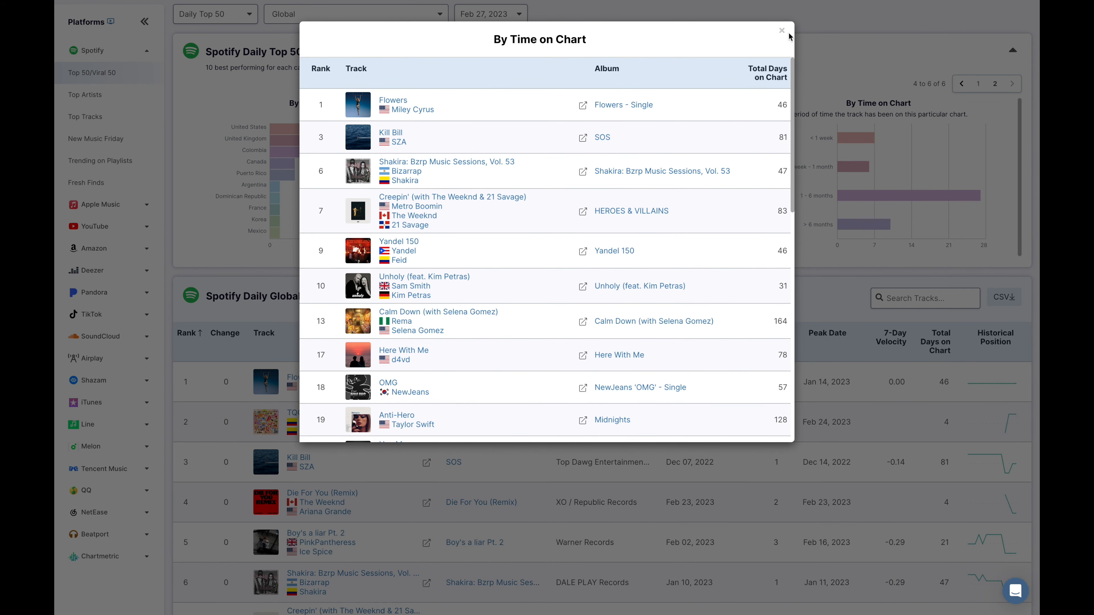
Step: Dismiss the By Time on Chart track list and scroll to the Daily Global Top 50 table
click(781, 30)
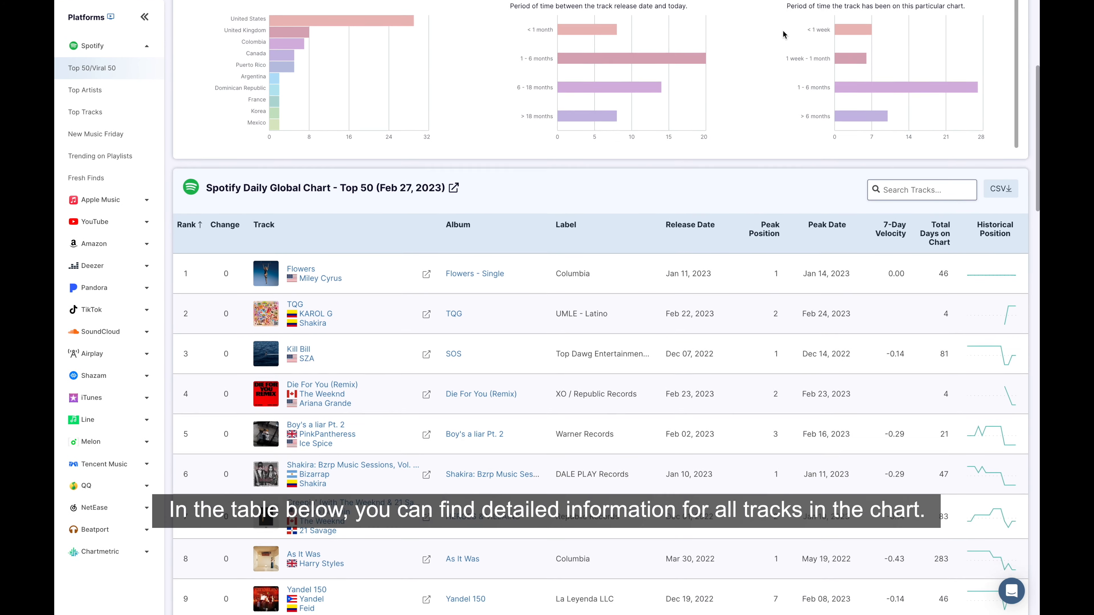
scroll(down, 3)
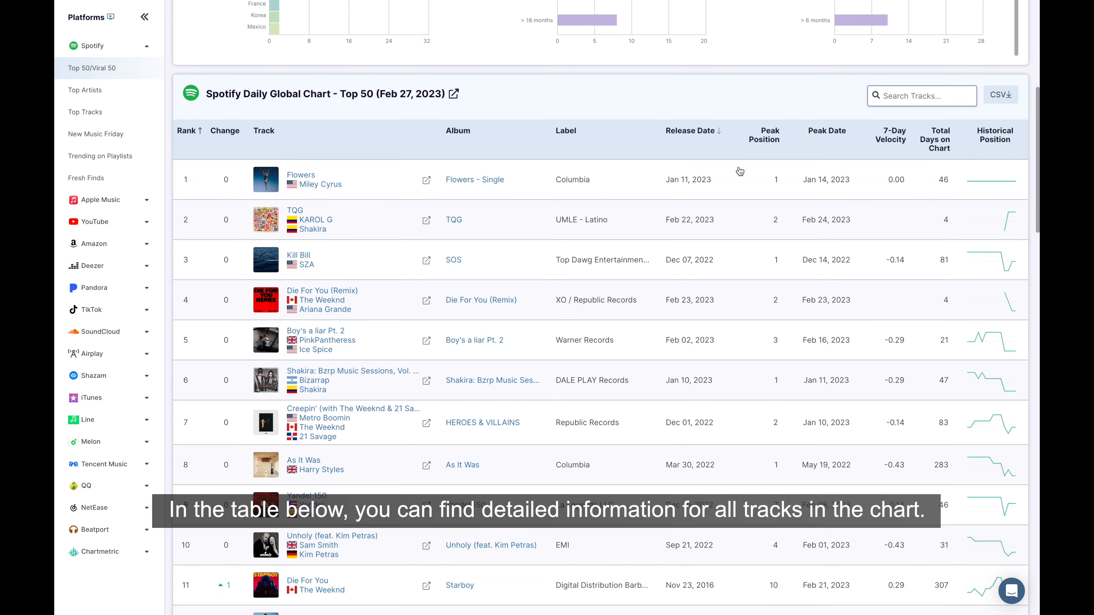
scroll(down, 3)
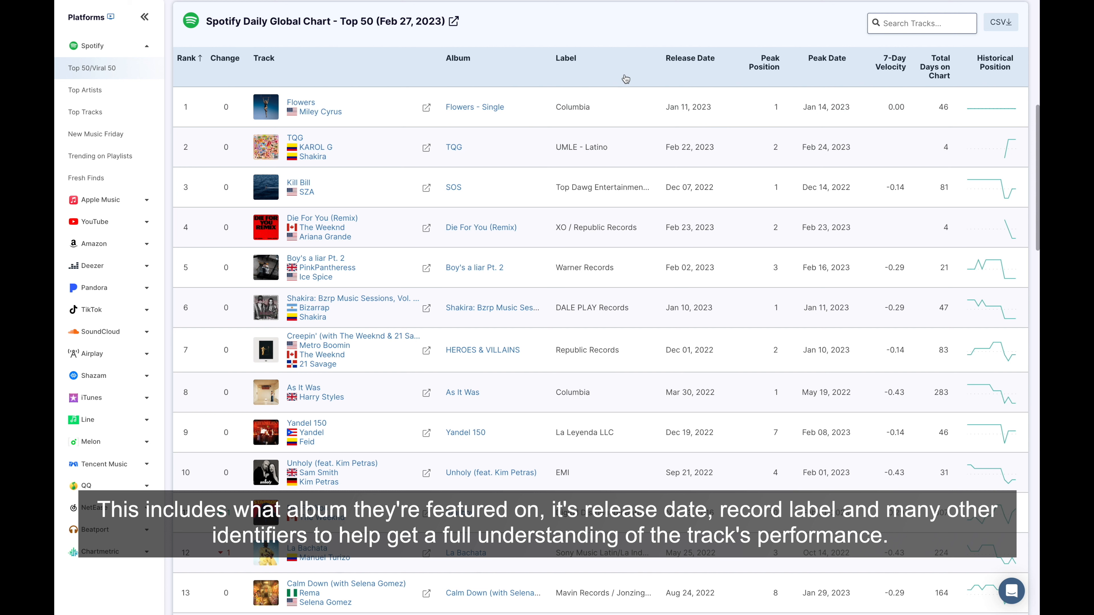
mouse_move(570, 78)
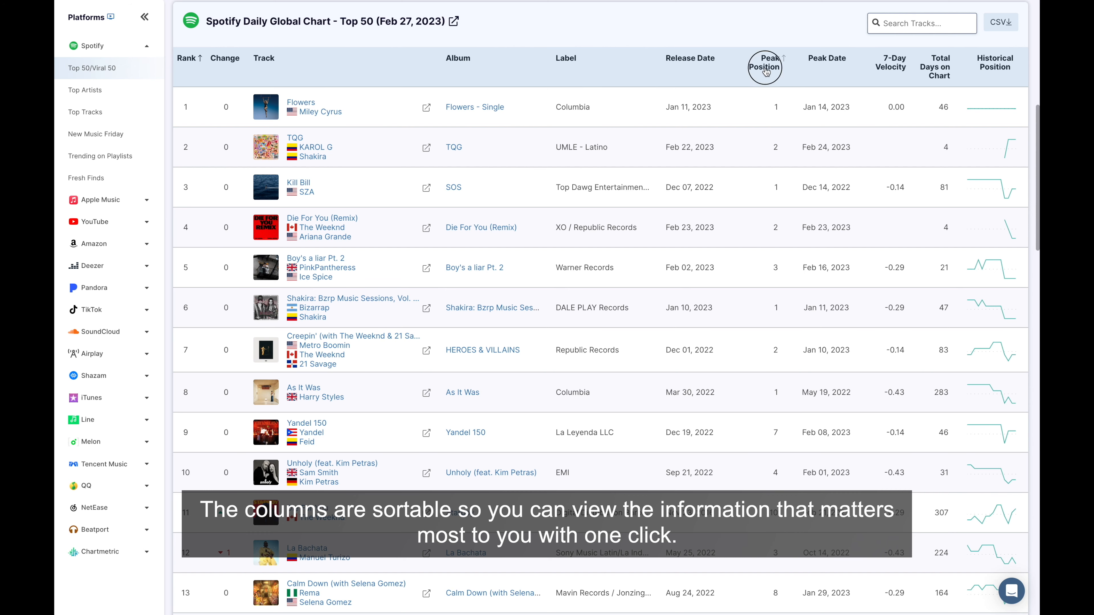
Step: Sort the table by peak date, newest first, and scroll to its last tracks
click(826, 62)
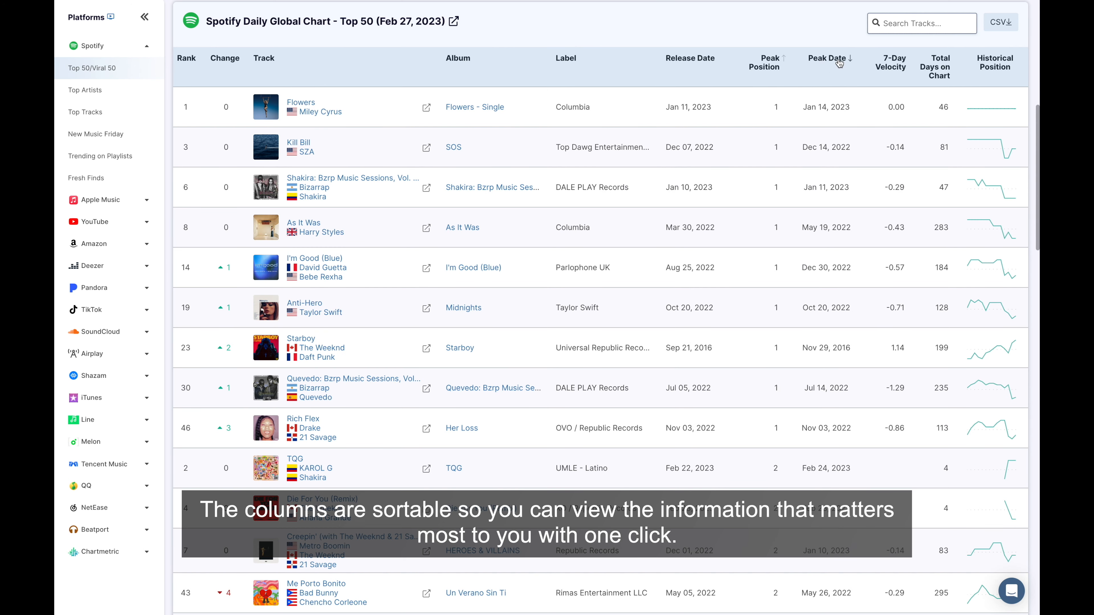
click(827, 59)
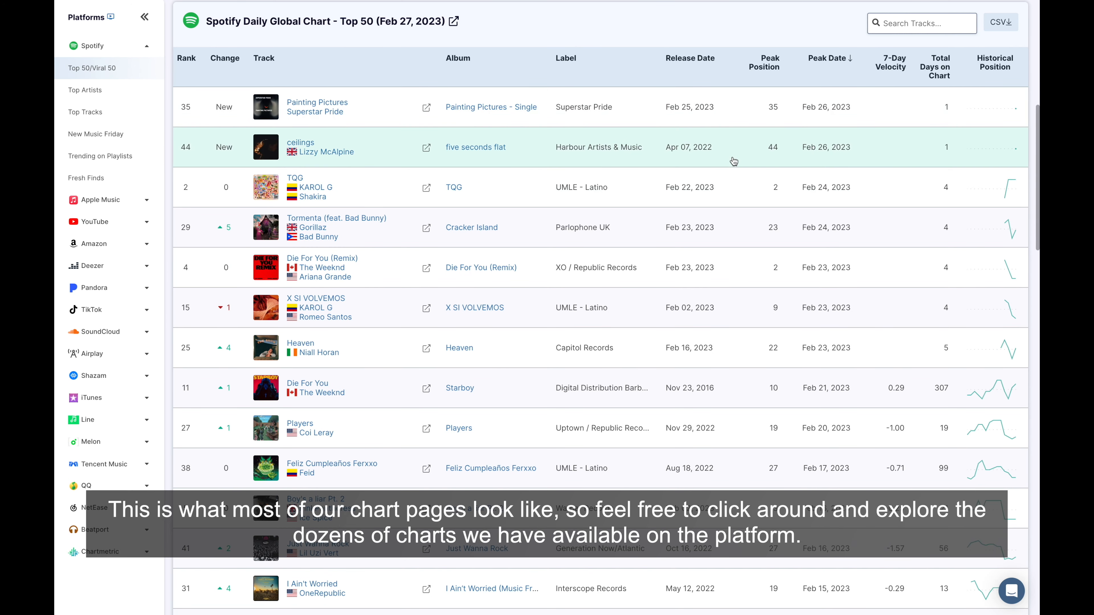
scroll(down, 3)
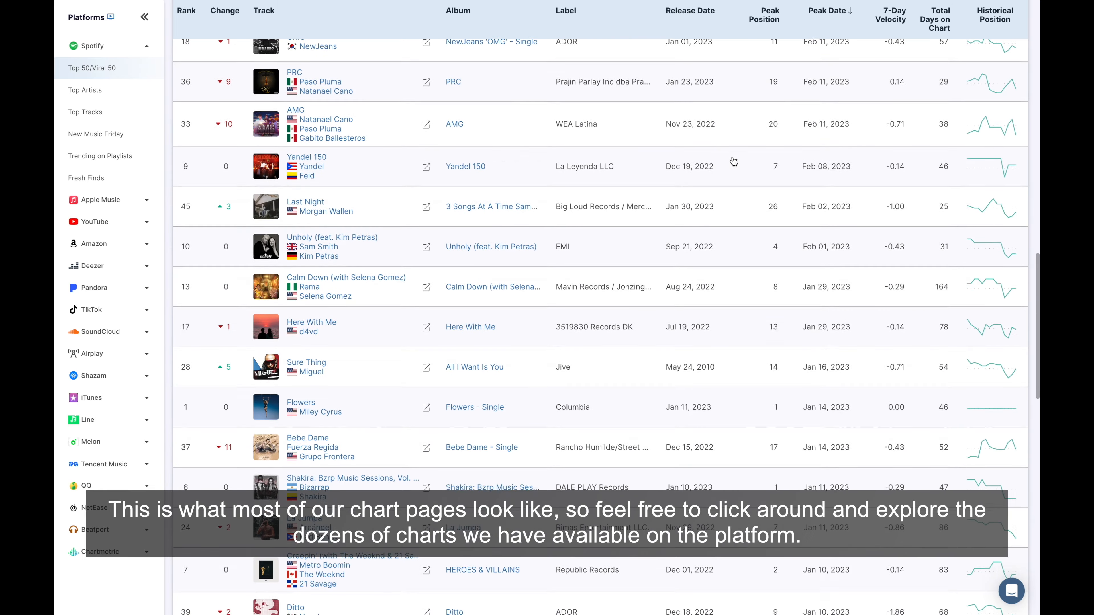
scroll(down, 3)
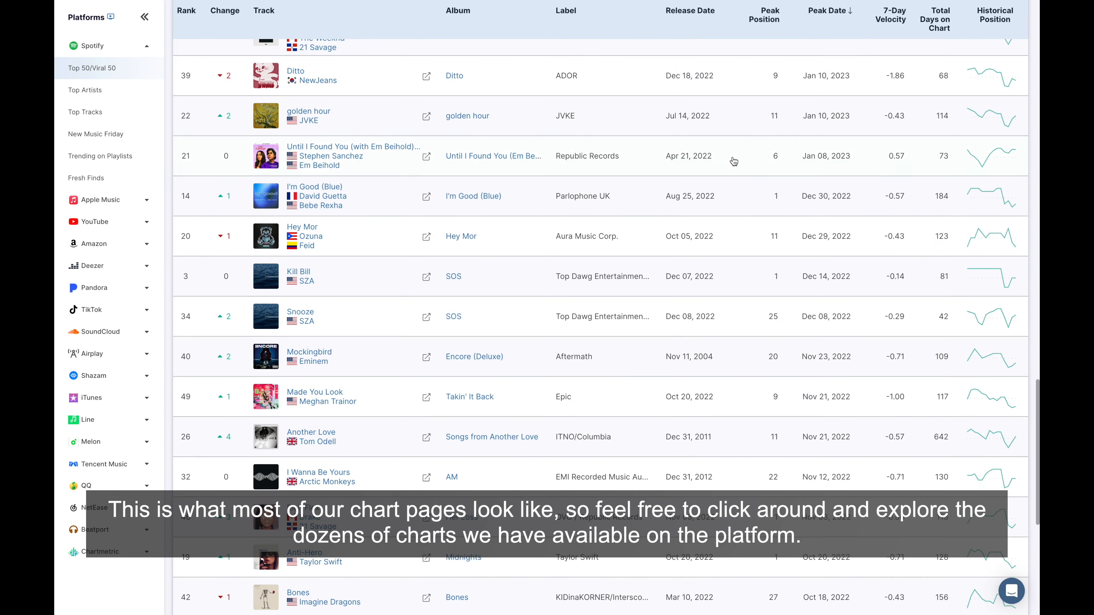
scroll(down, 3)
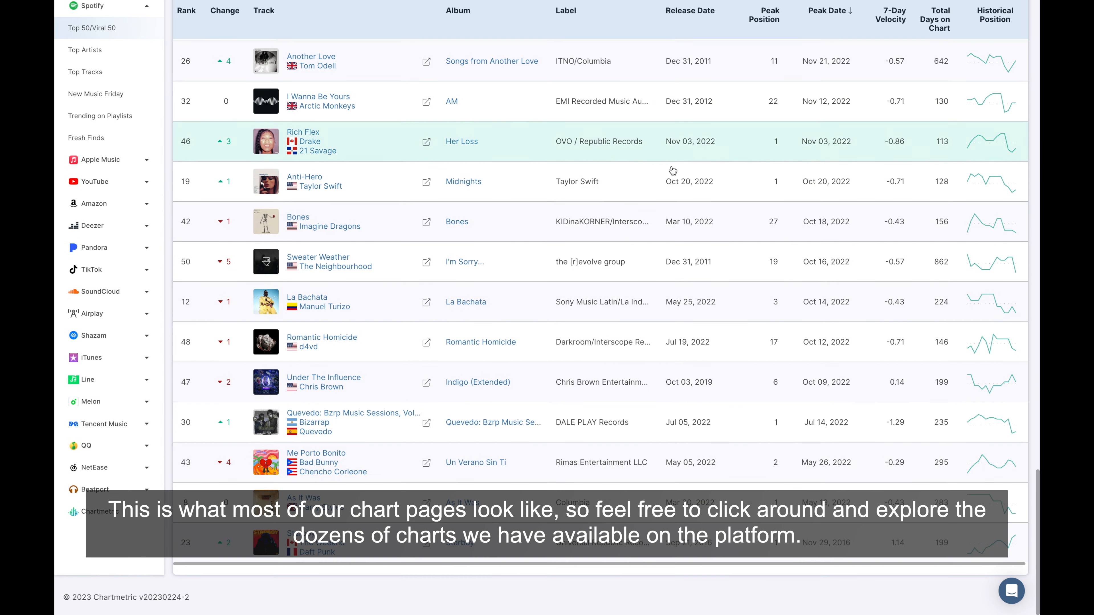